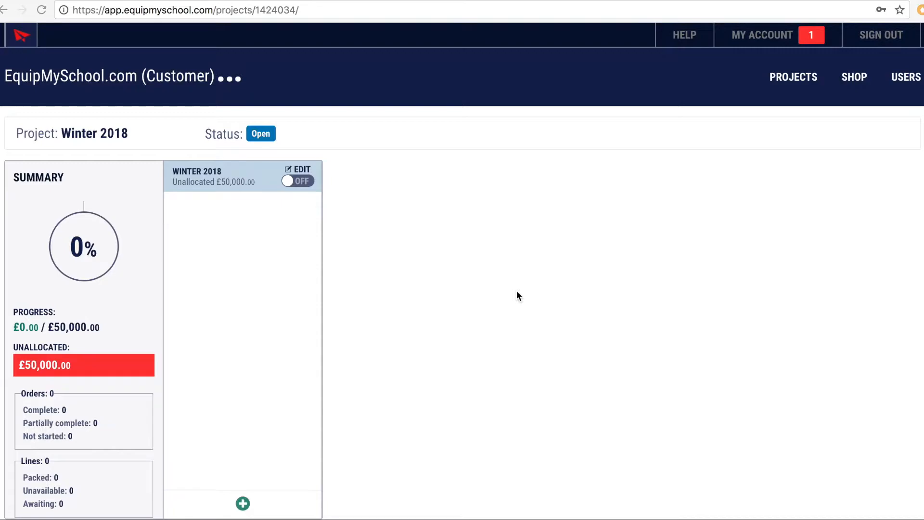
mouse_move(271, 280)
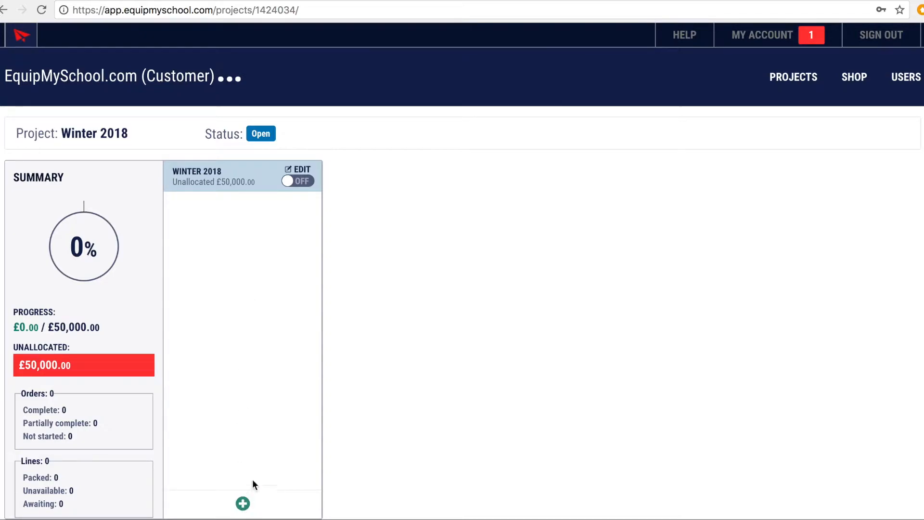
- Bring up the Create new choices at the bottom of the Winter 2018 column
click(243, 504)
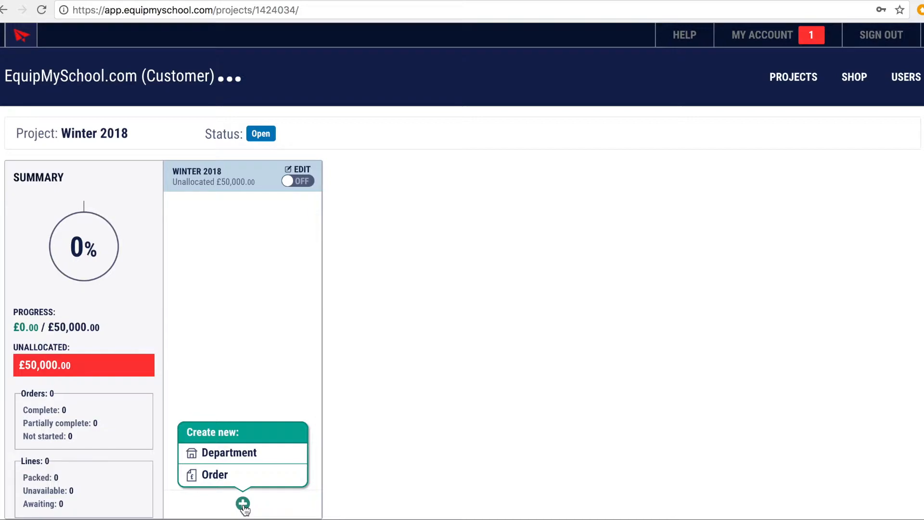
click(229, 453)
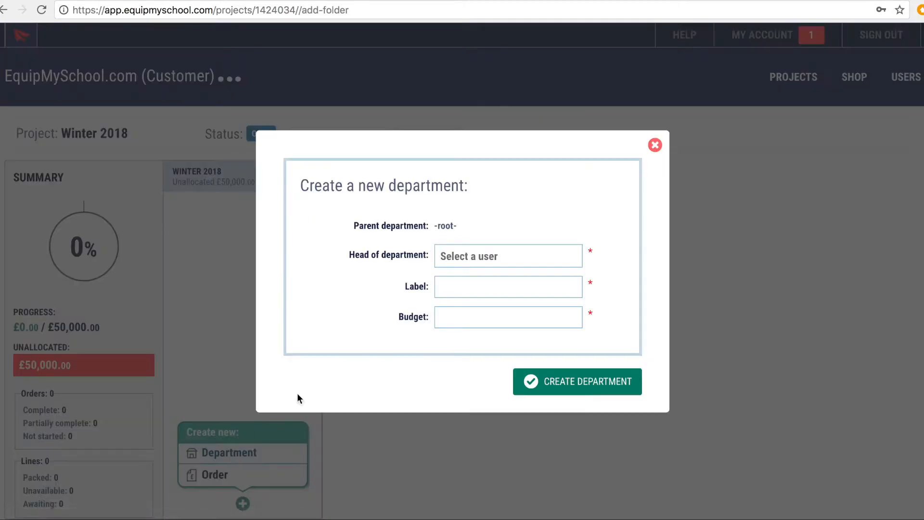
click(507, 256)
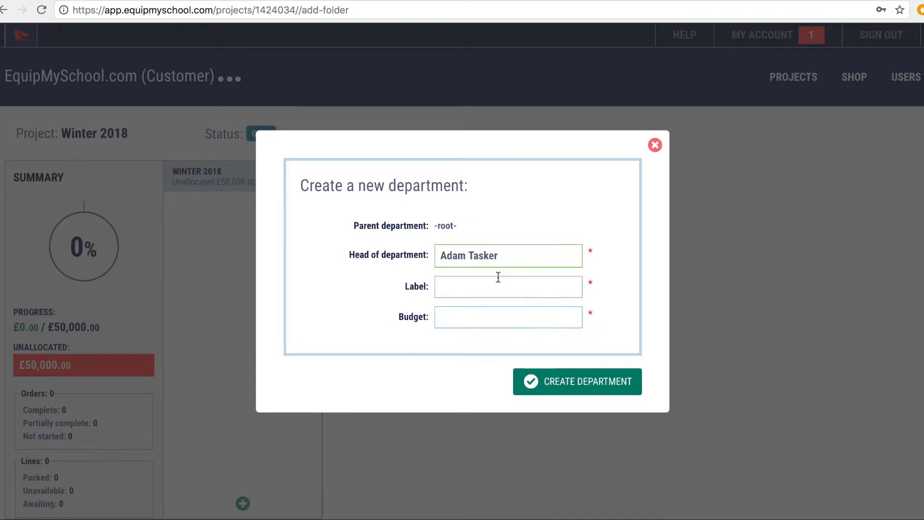
click(507, 287)
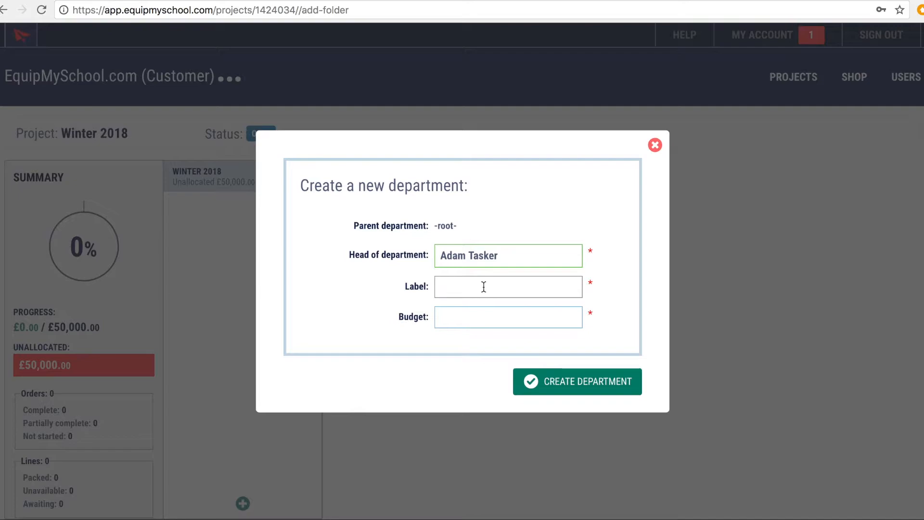
text(Primary)
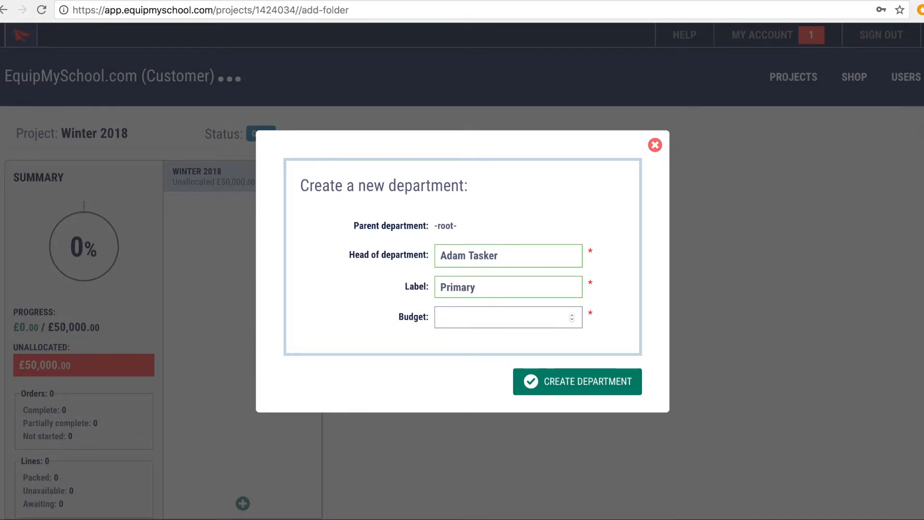
click(507, 316)
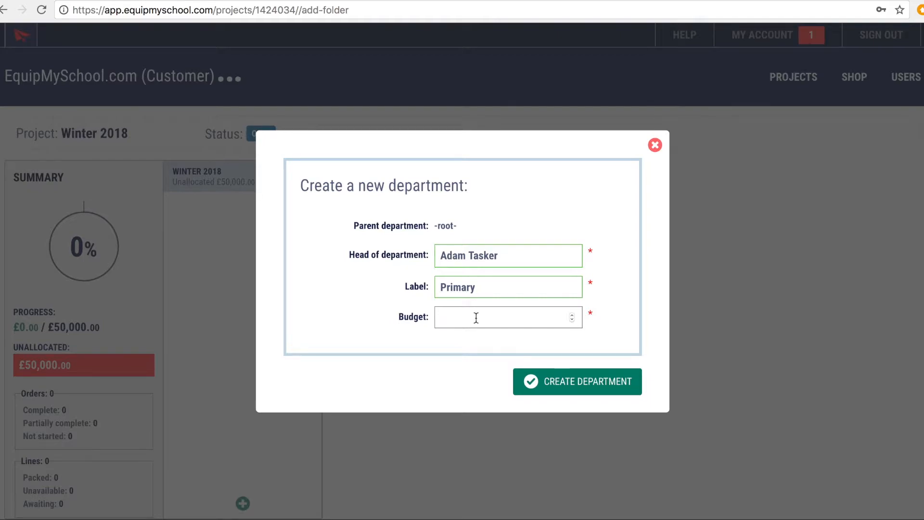
text(20000)
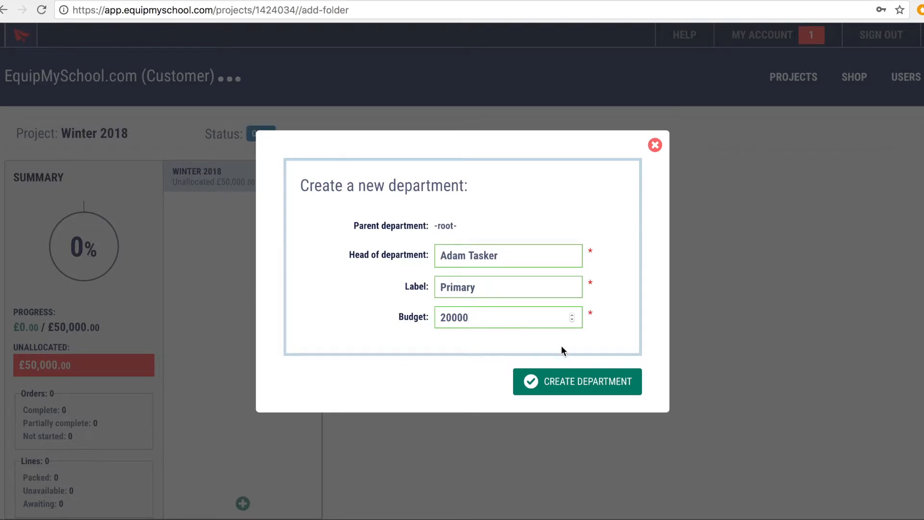
click(577, 381)
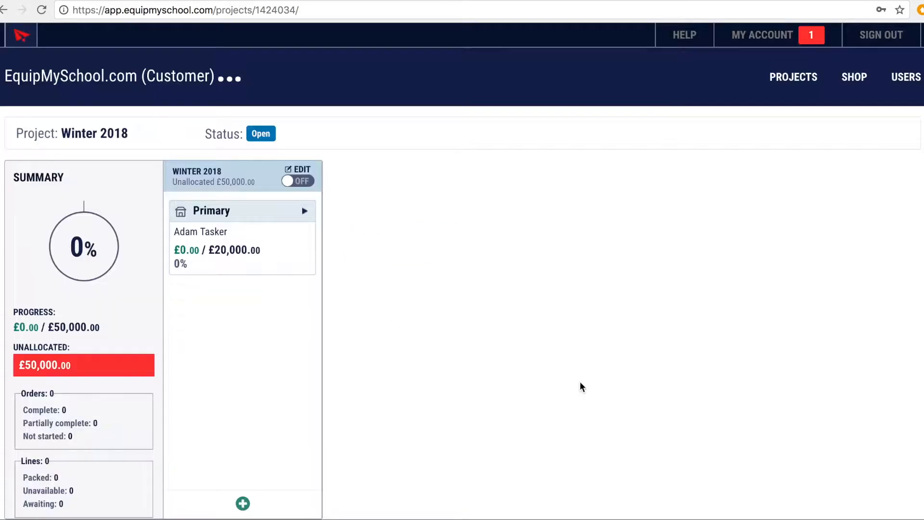
click(243, 504)
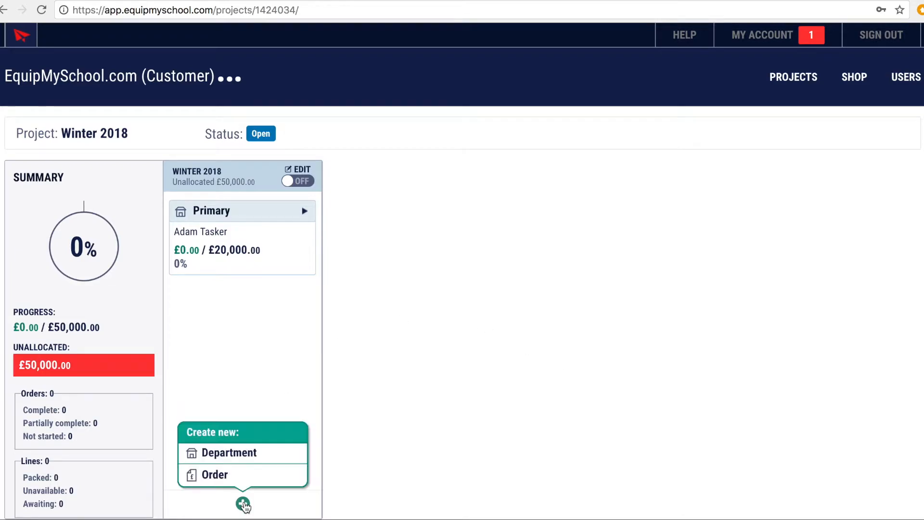
click(229, 452)
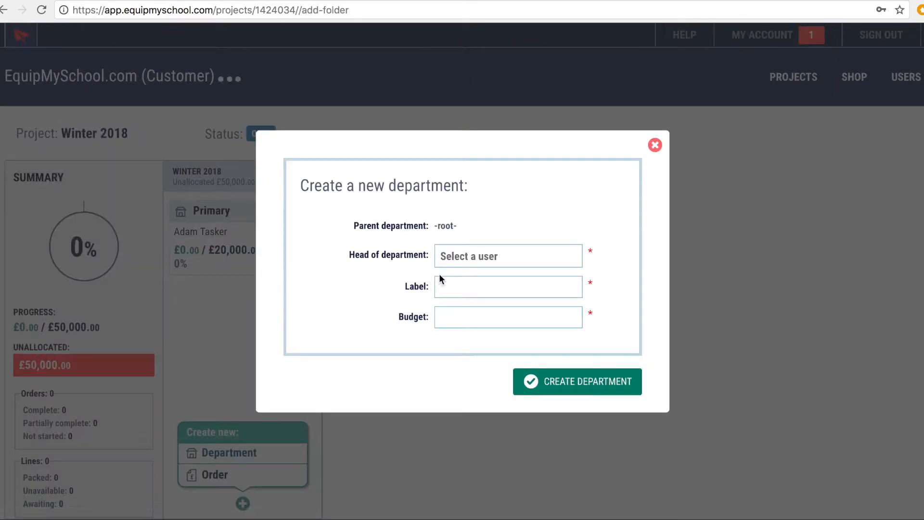
click(507, 255)
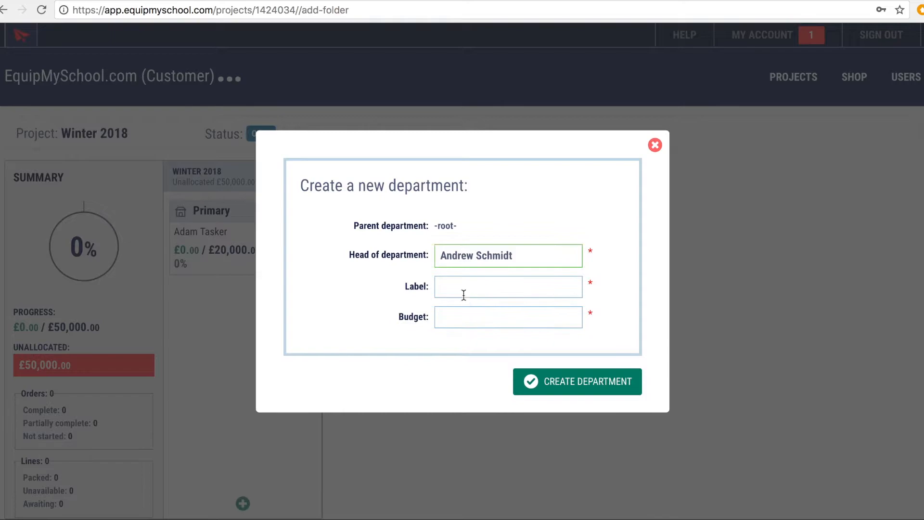
text(Sec)
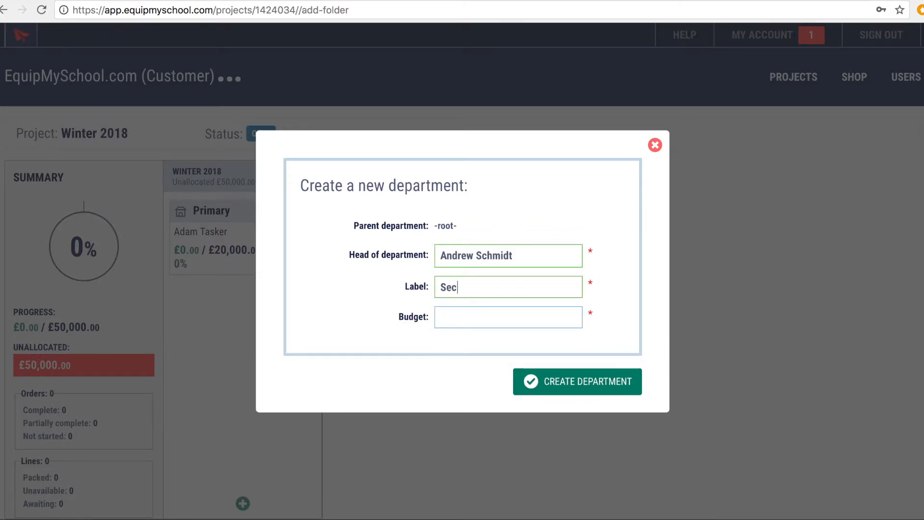
text(ondary)
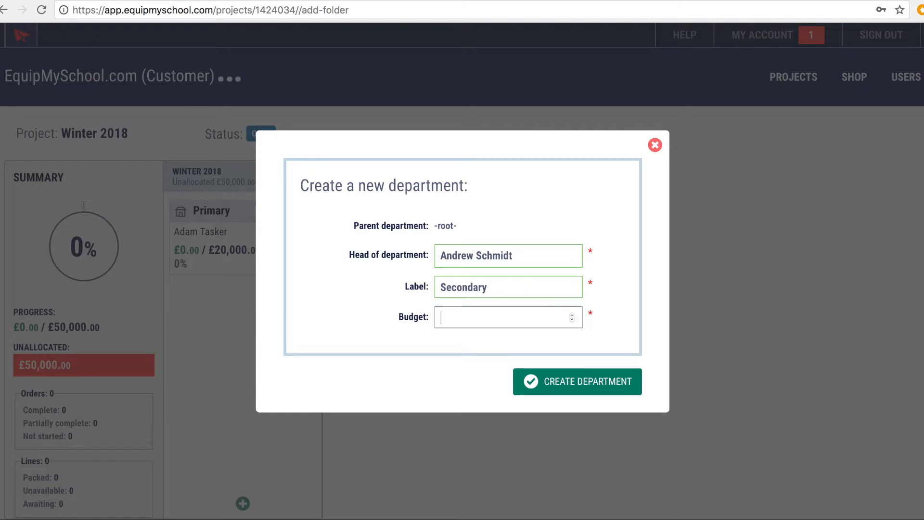
text(30000)
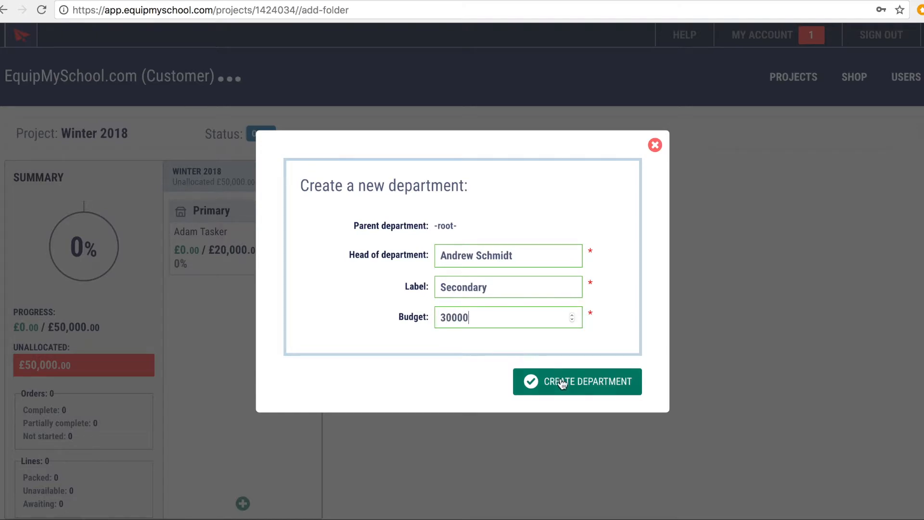
click(577, 381)
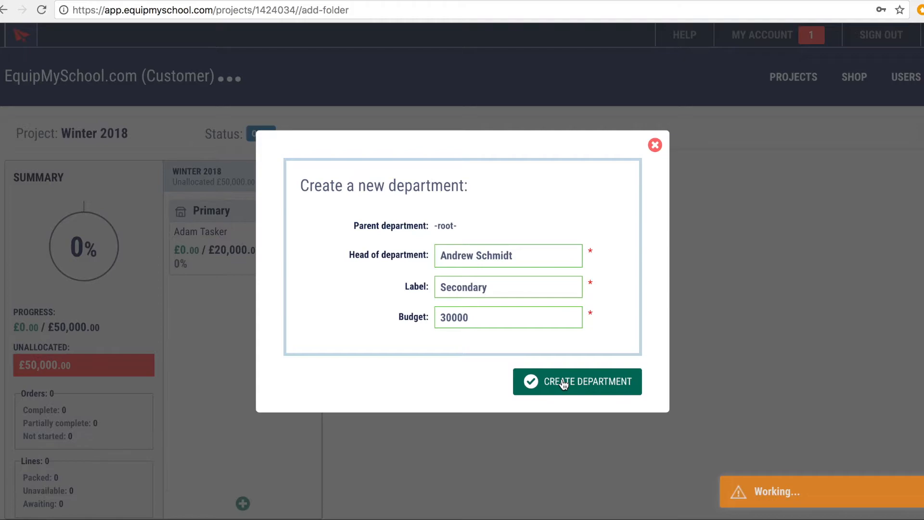
click(577, 381)
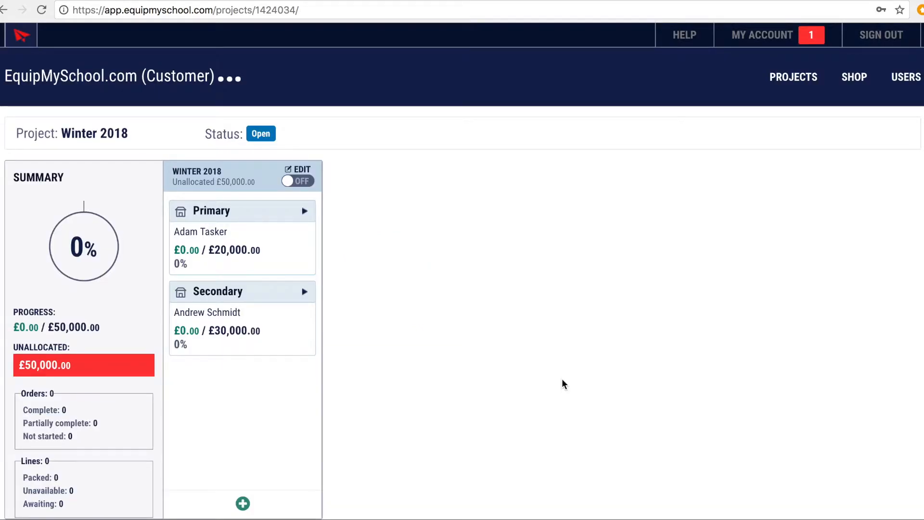
mouse_move(242, 290)
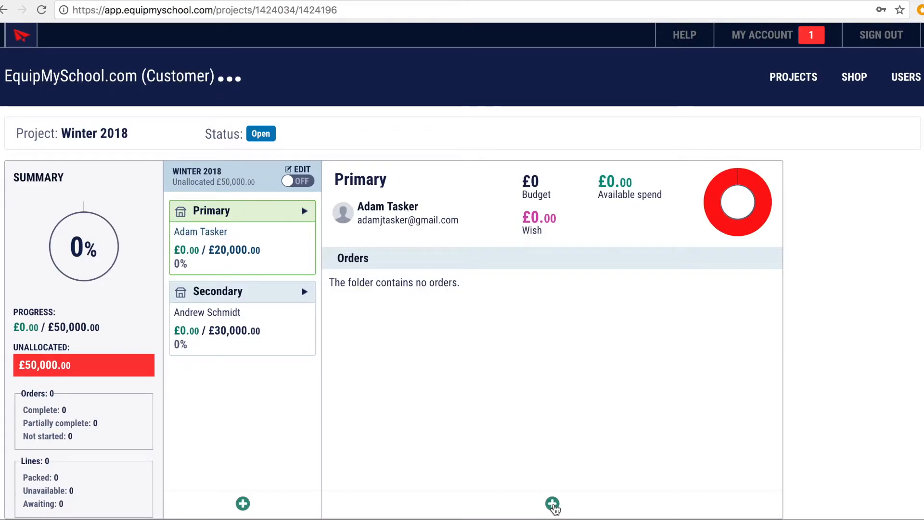
- Bring up the create-new choices inside the Primary department's panel
click(551, 503)
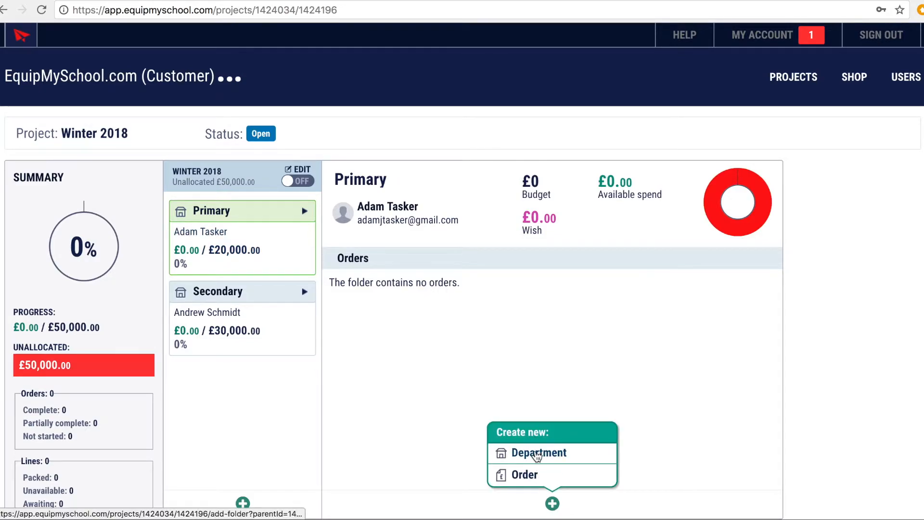
click(537, 452)
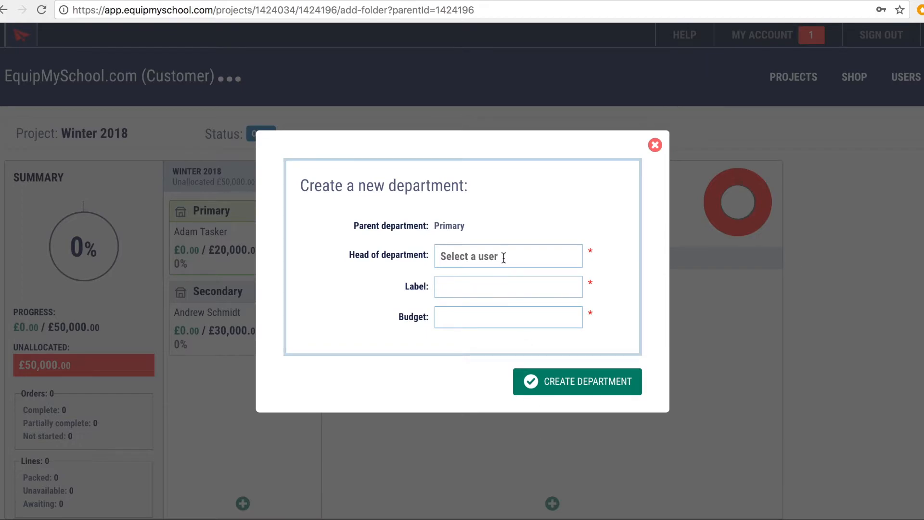
click(507, 256)
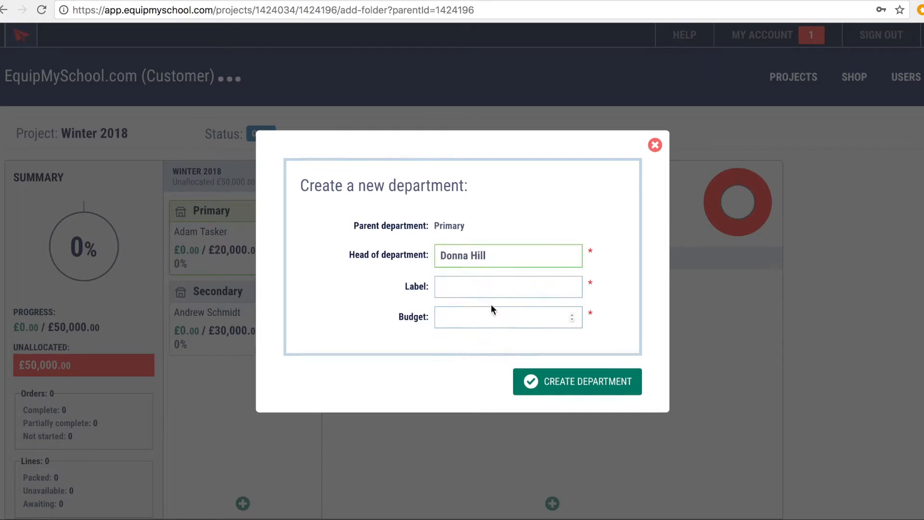
text(Year 1)
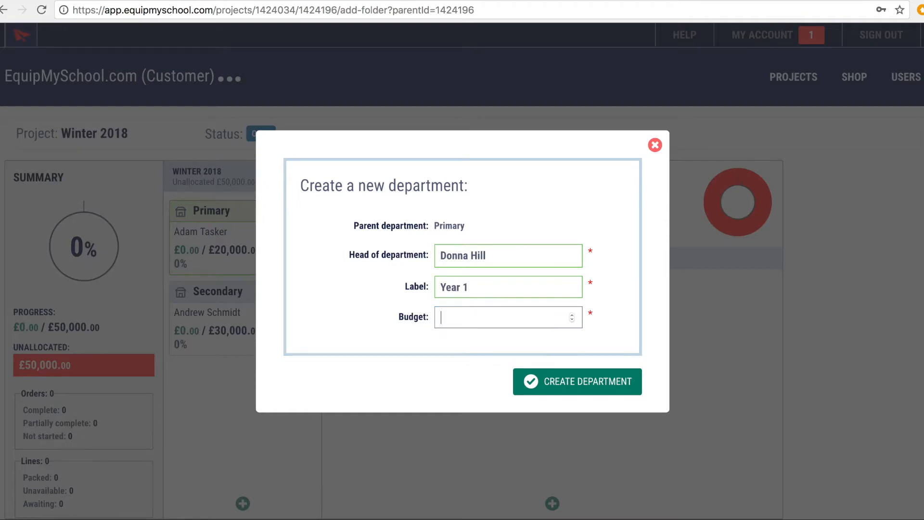
text(5000)
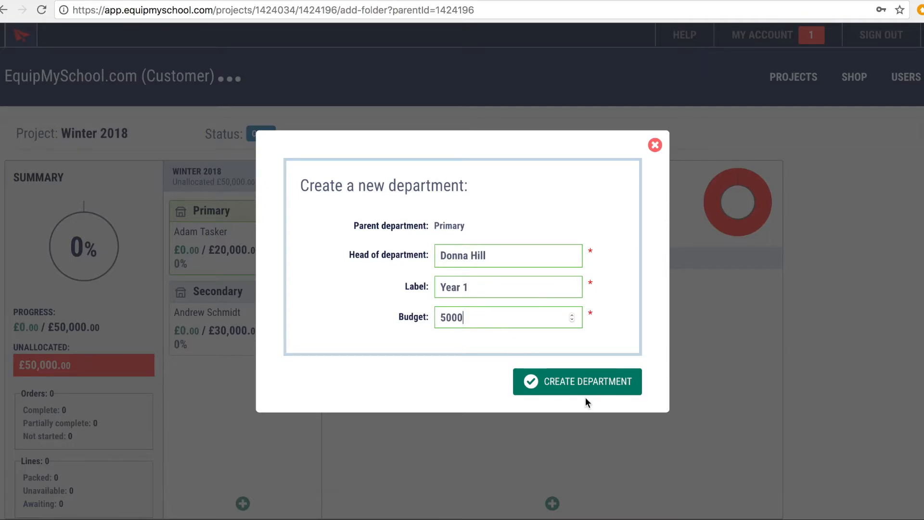
click(576, 381)
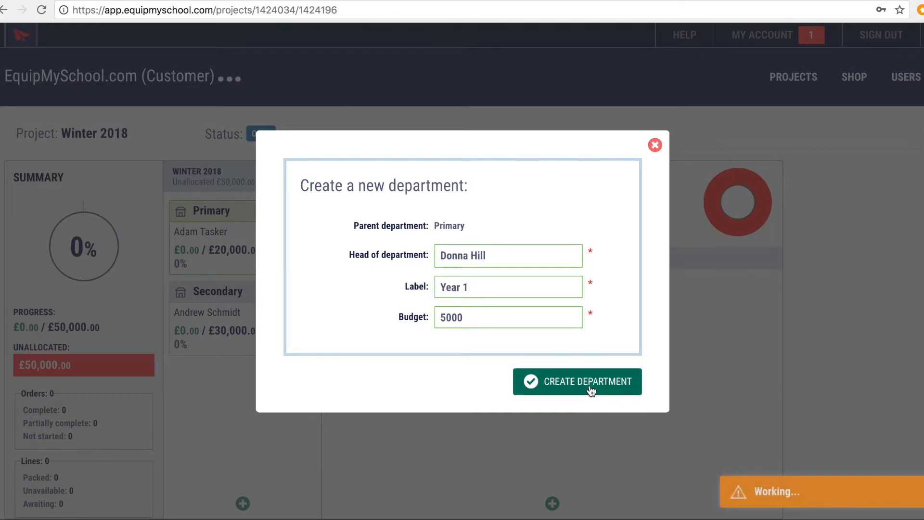
click(576, 381)
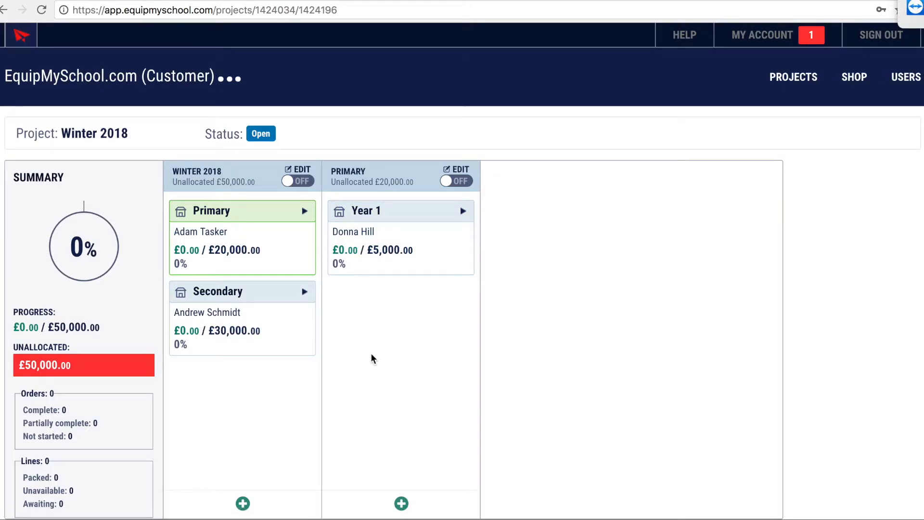
mouse_move(444, 293)
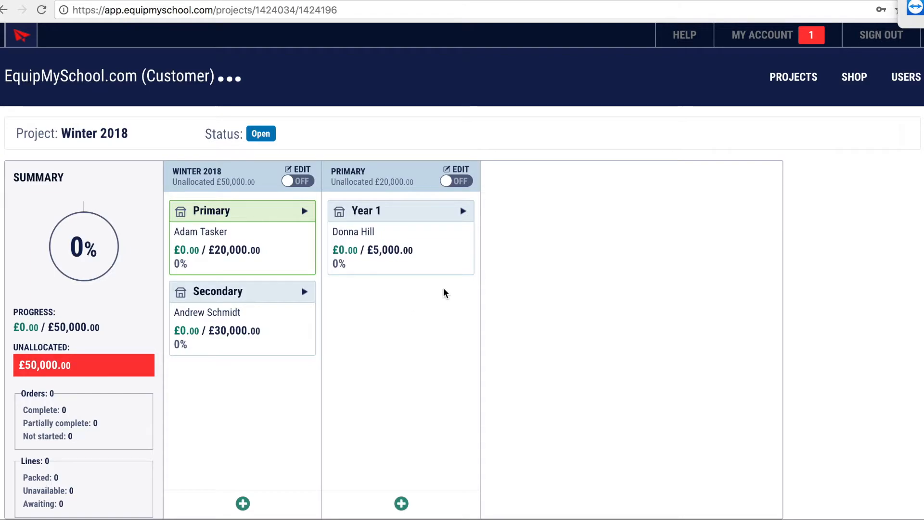
mouse_move(402, 316)
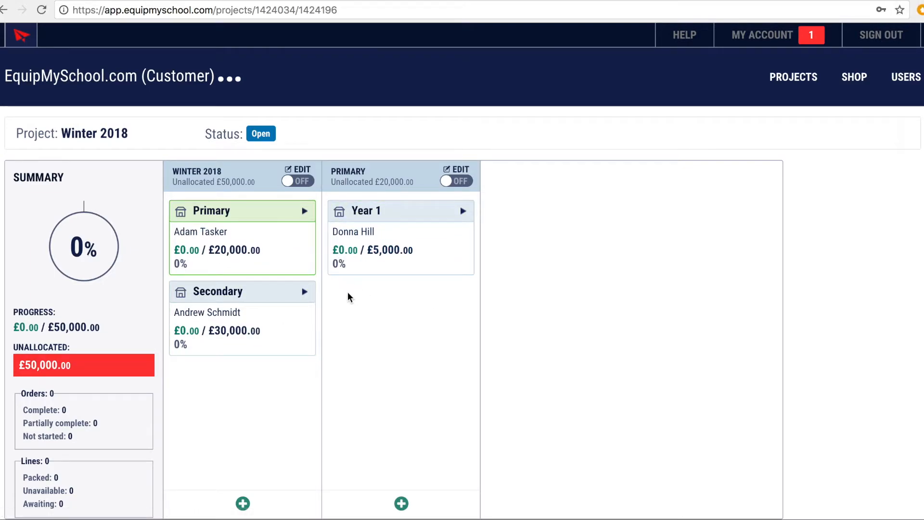
click(400, 503)
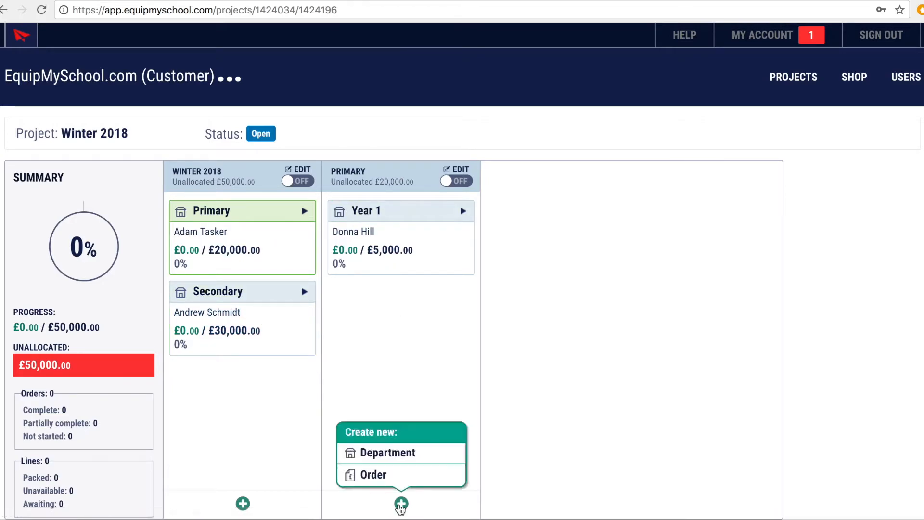
click(388, 453)
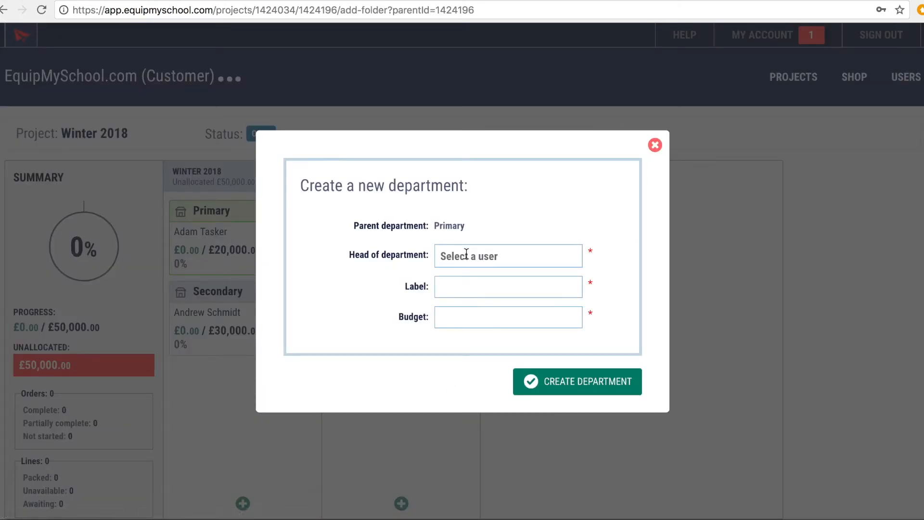
click(507, 255)
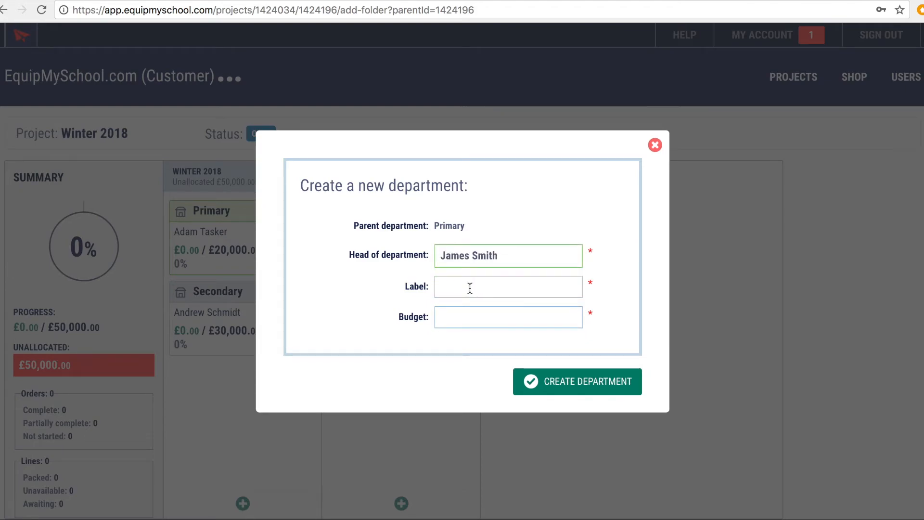
text(Year 2)
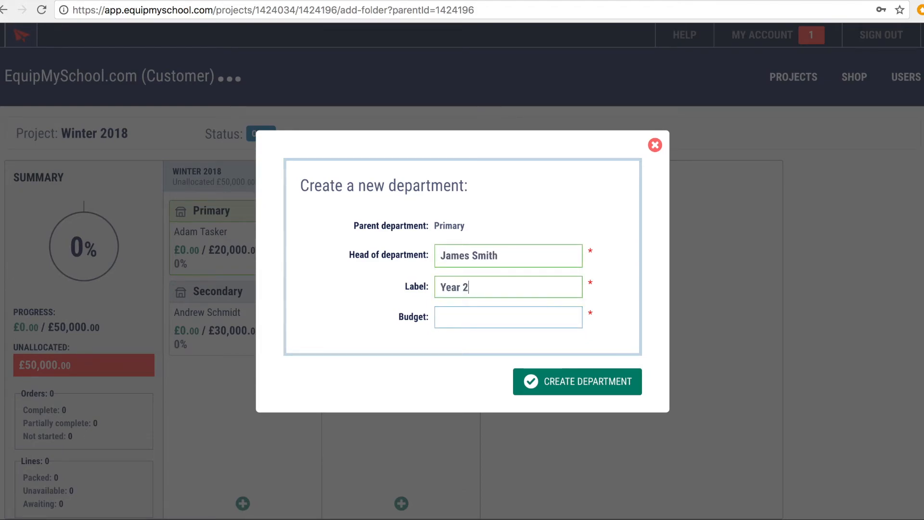
text(1)
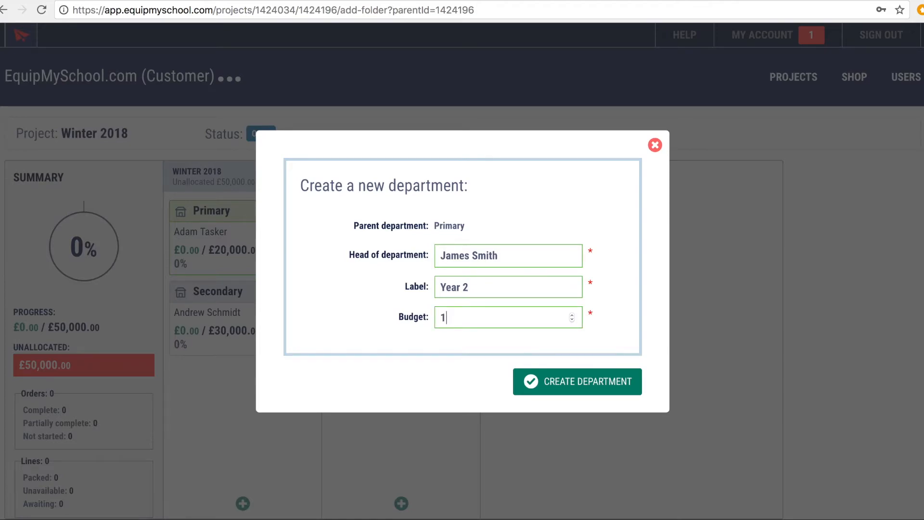
text(000)
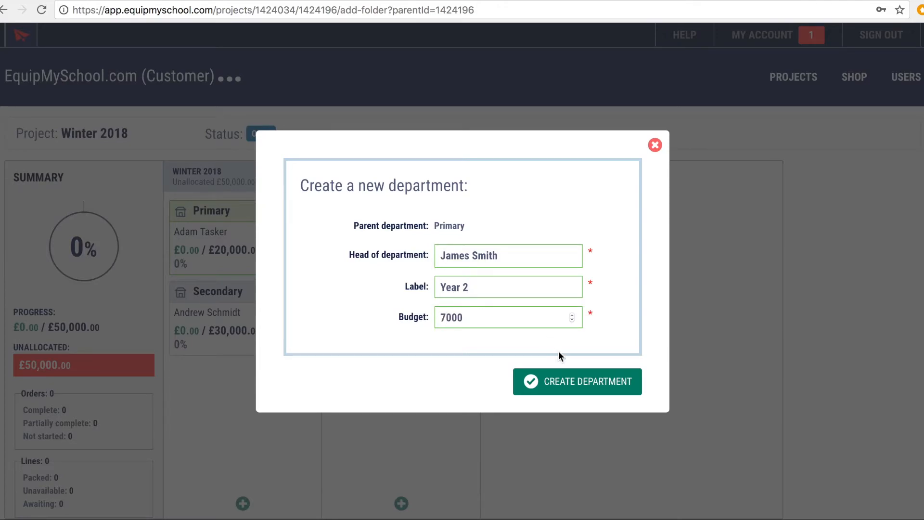
click(577, 381)
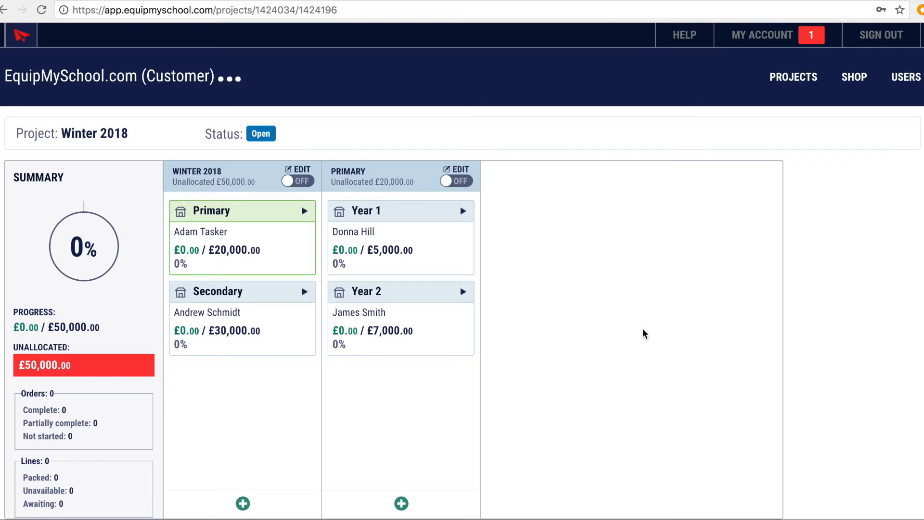
mouse_move(399, 232)
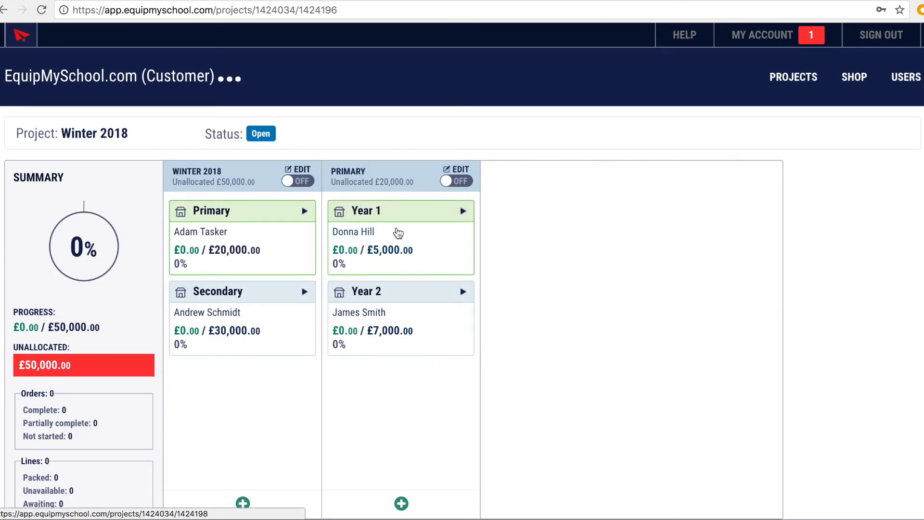
mouse_move(400, 305)
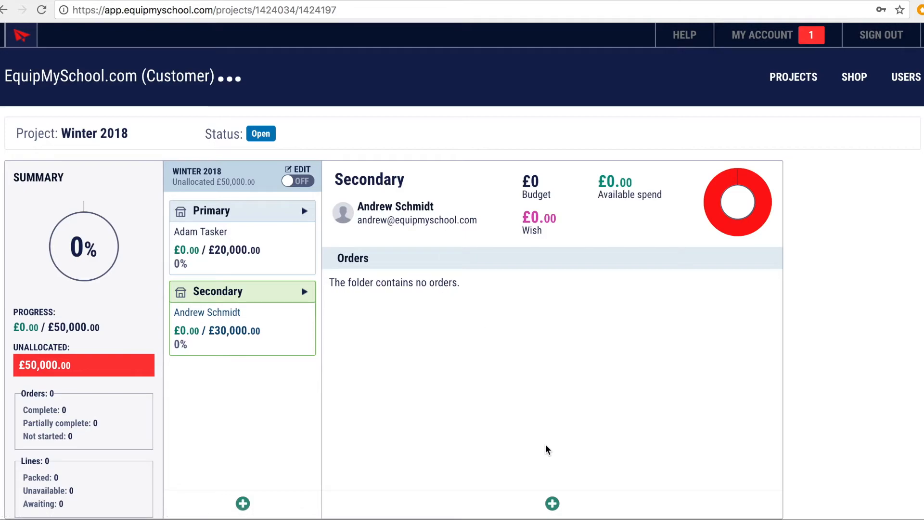
- Create a Geography sub-department under Secondary headed by Geography Head with a 7000 budget
click(551, 503)
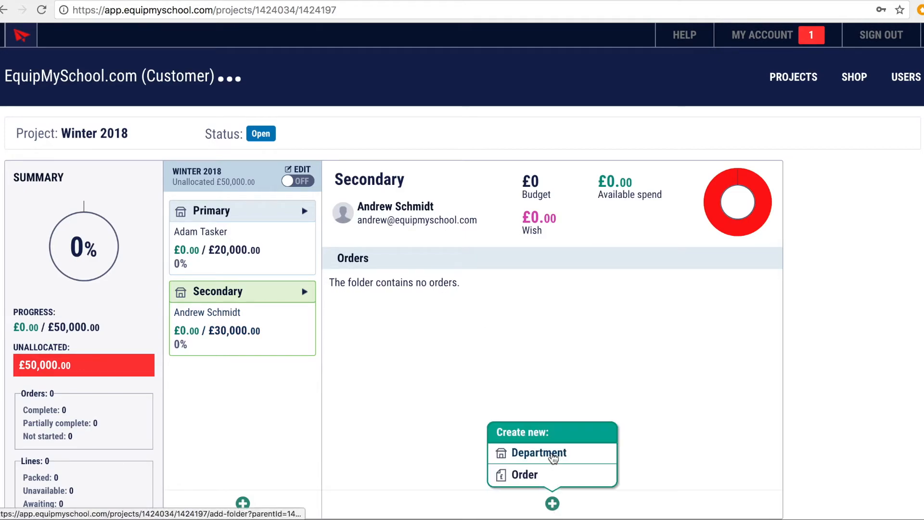
click(538, 452)
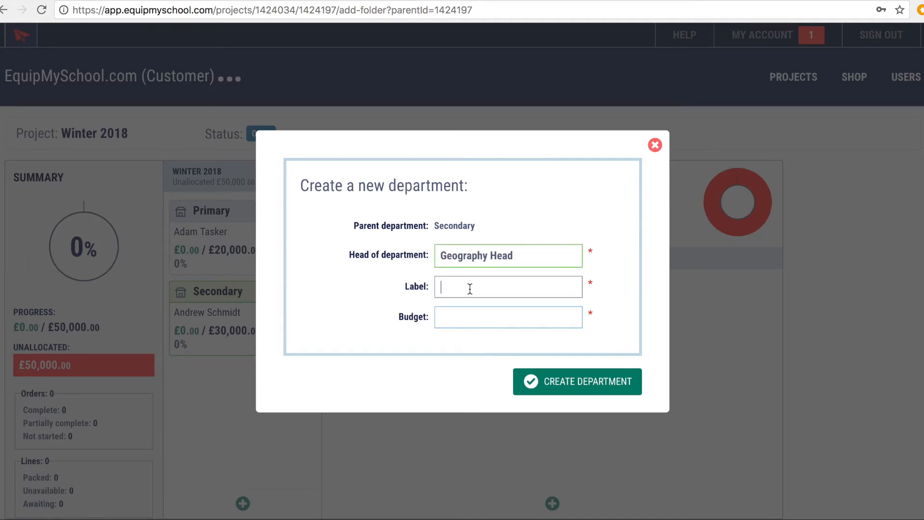
text(Georaphy)
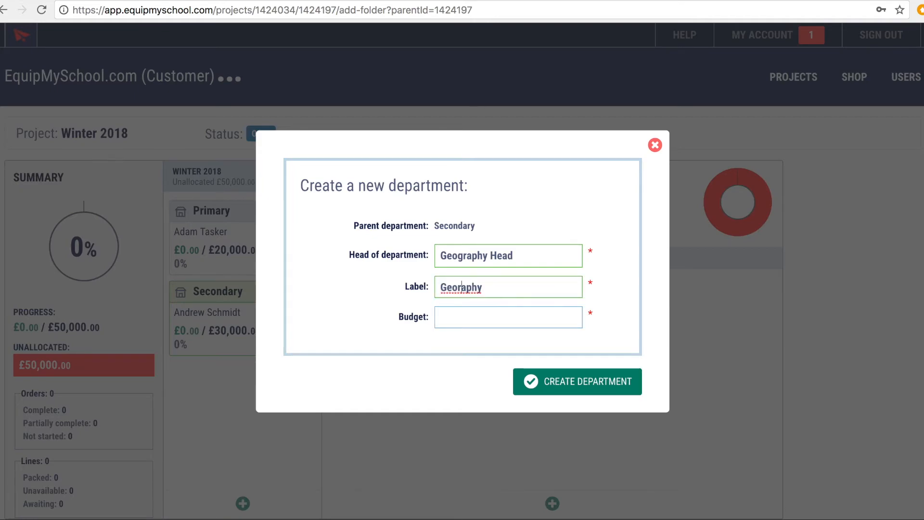
click(507, 317)
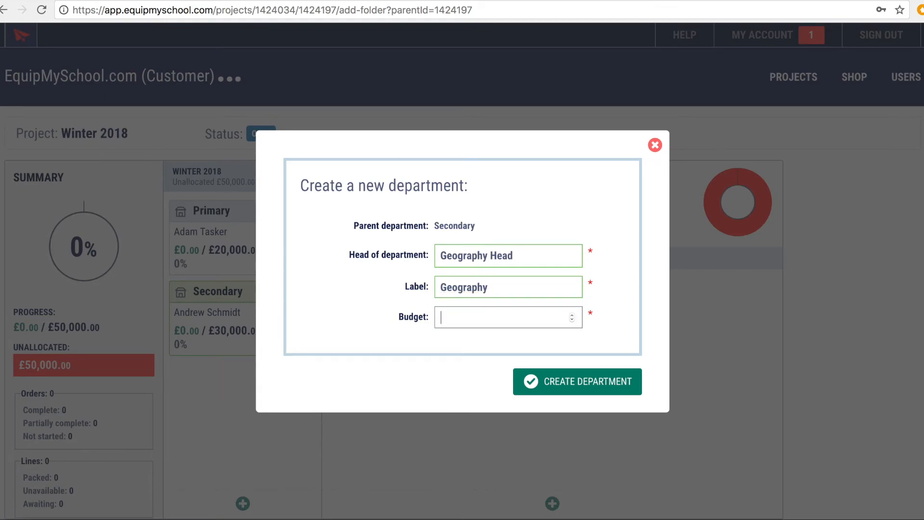
text(7000)
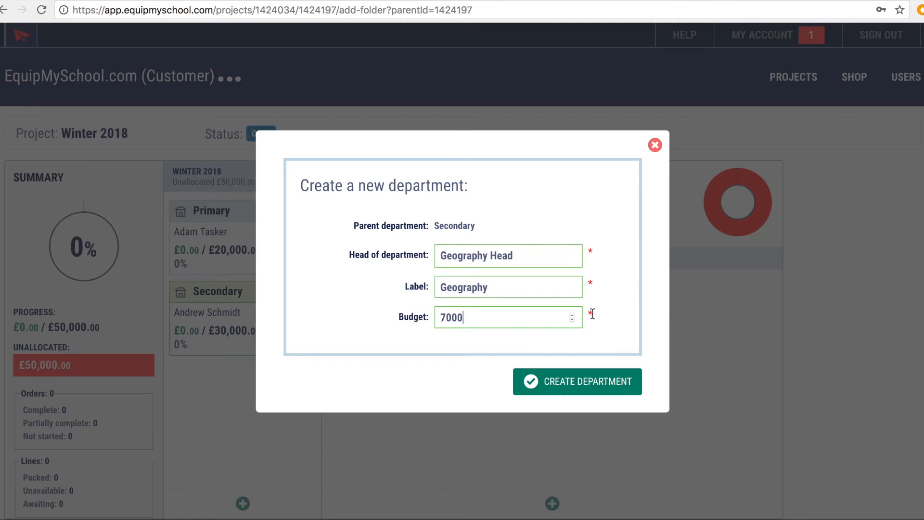
click(577, 381)
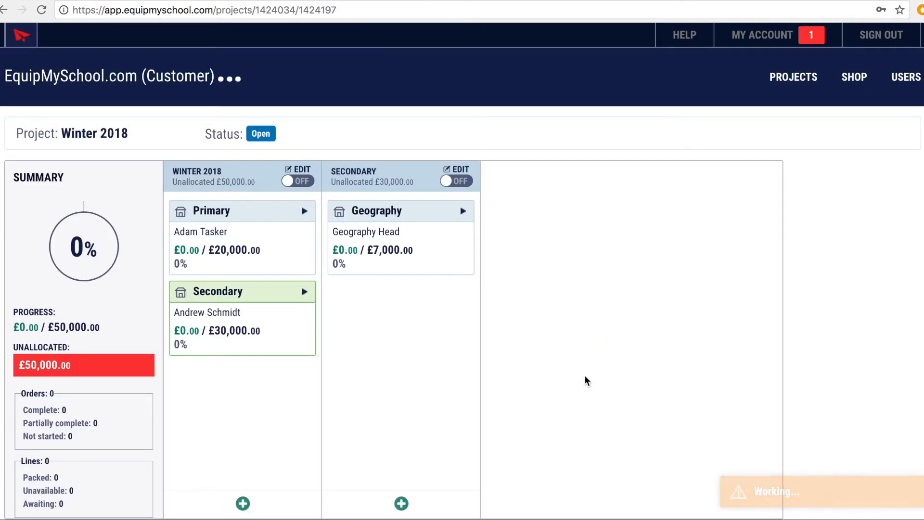
- Add Maths (4000) and Science (12000) sub-departments under Secondary, then view Geography's details
click(400, 503)
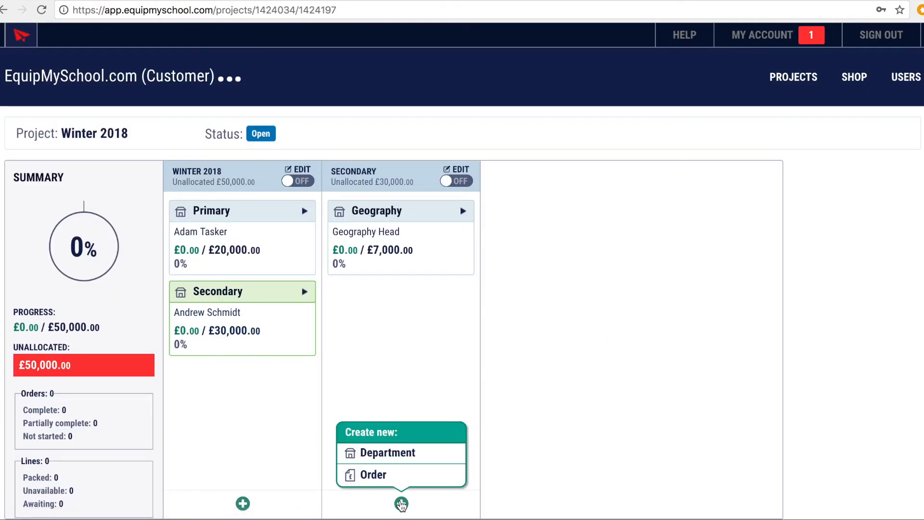
click(388, 452)
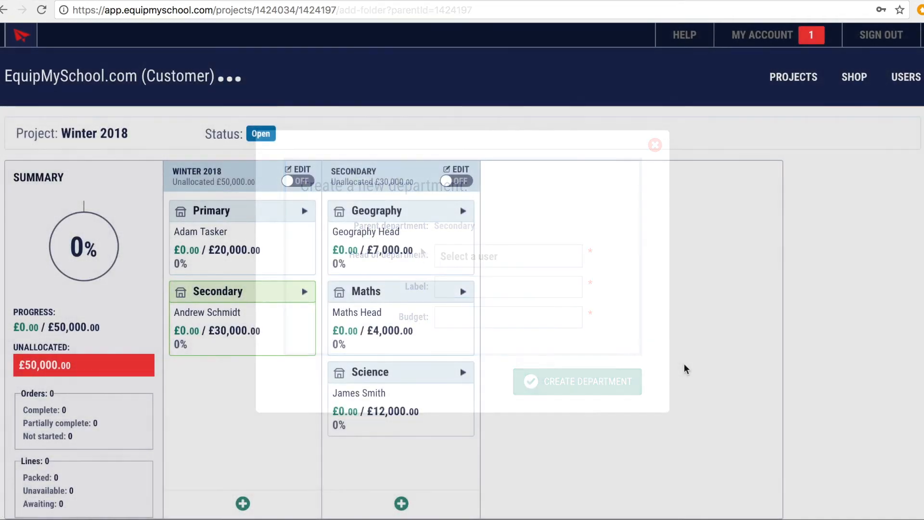
click(654, 145)
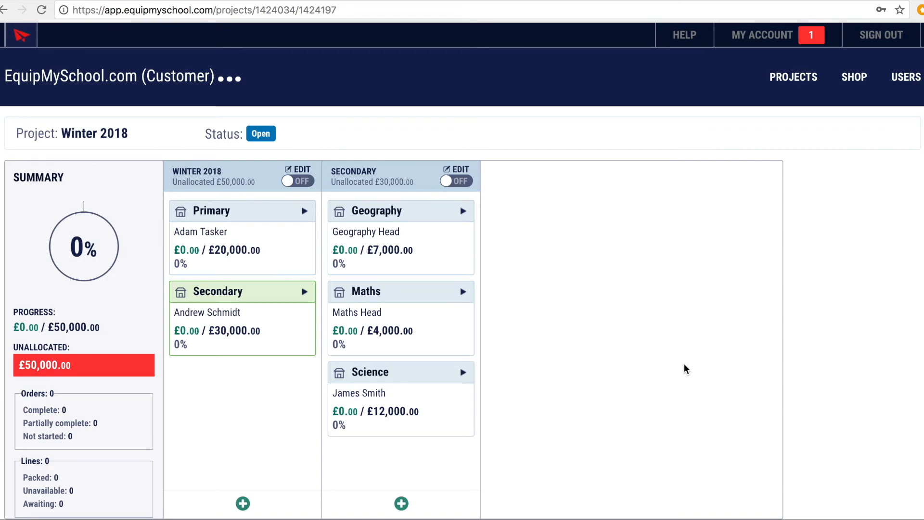
mouse_move(400, 338)
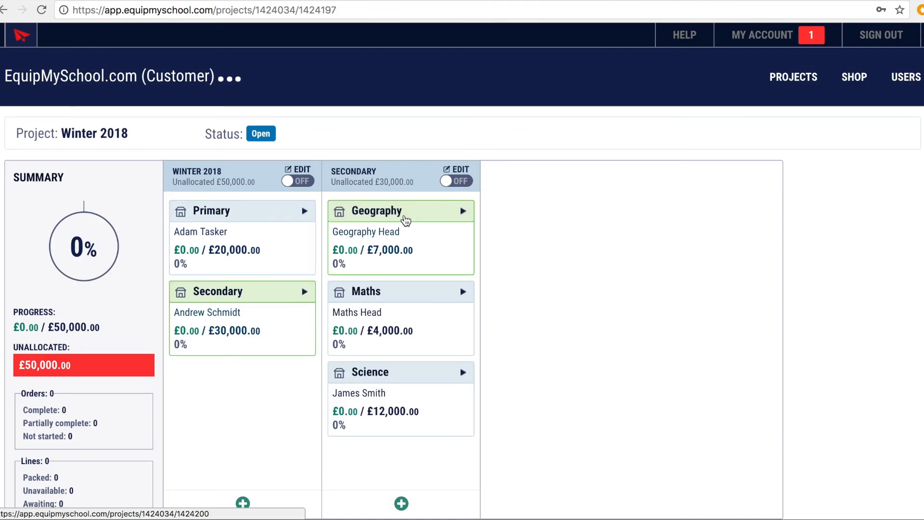
click(376, 210)
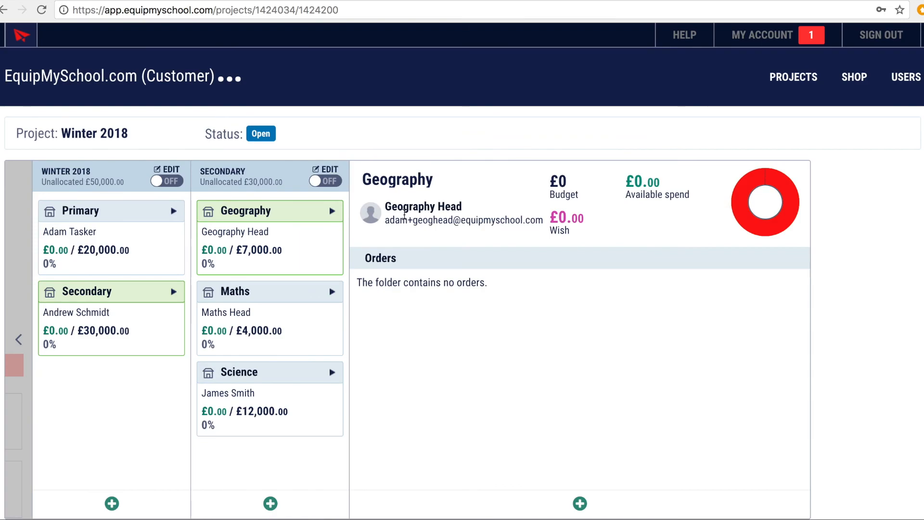
mouse_move(433, 235)
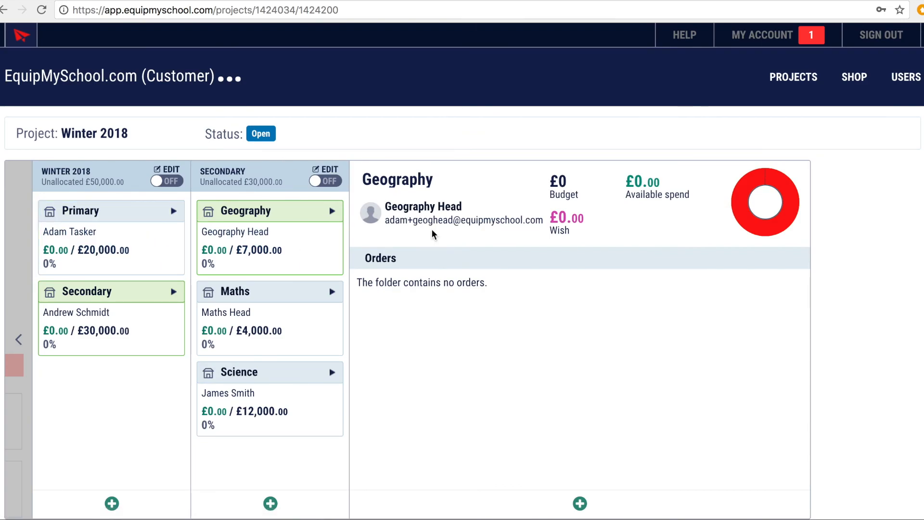